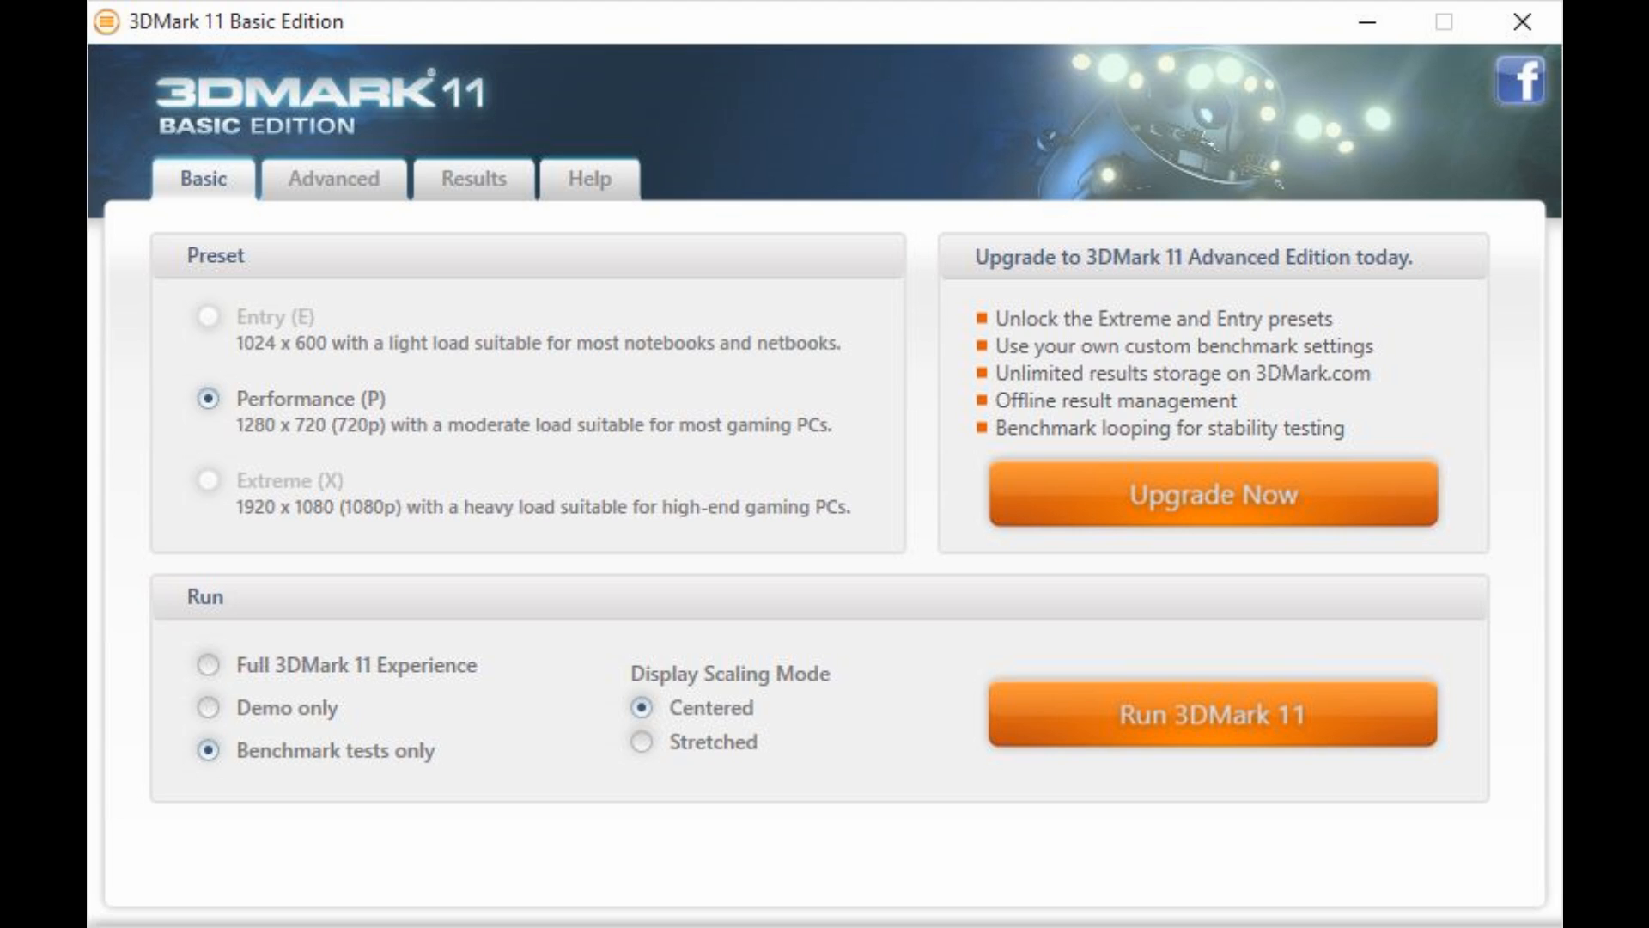
- Run the Performance preset benchmark to obtain the online P14484 score
left_click(1212, 711)
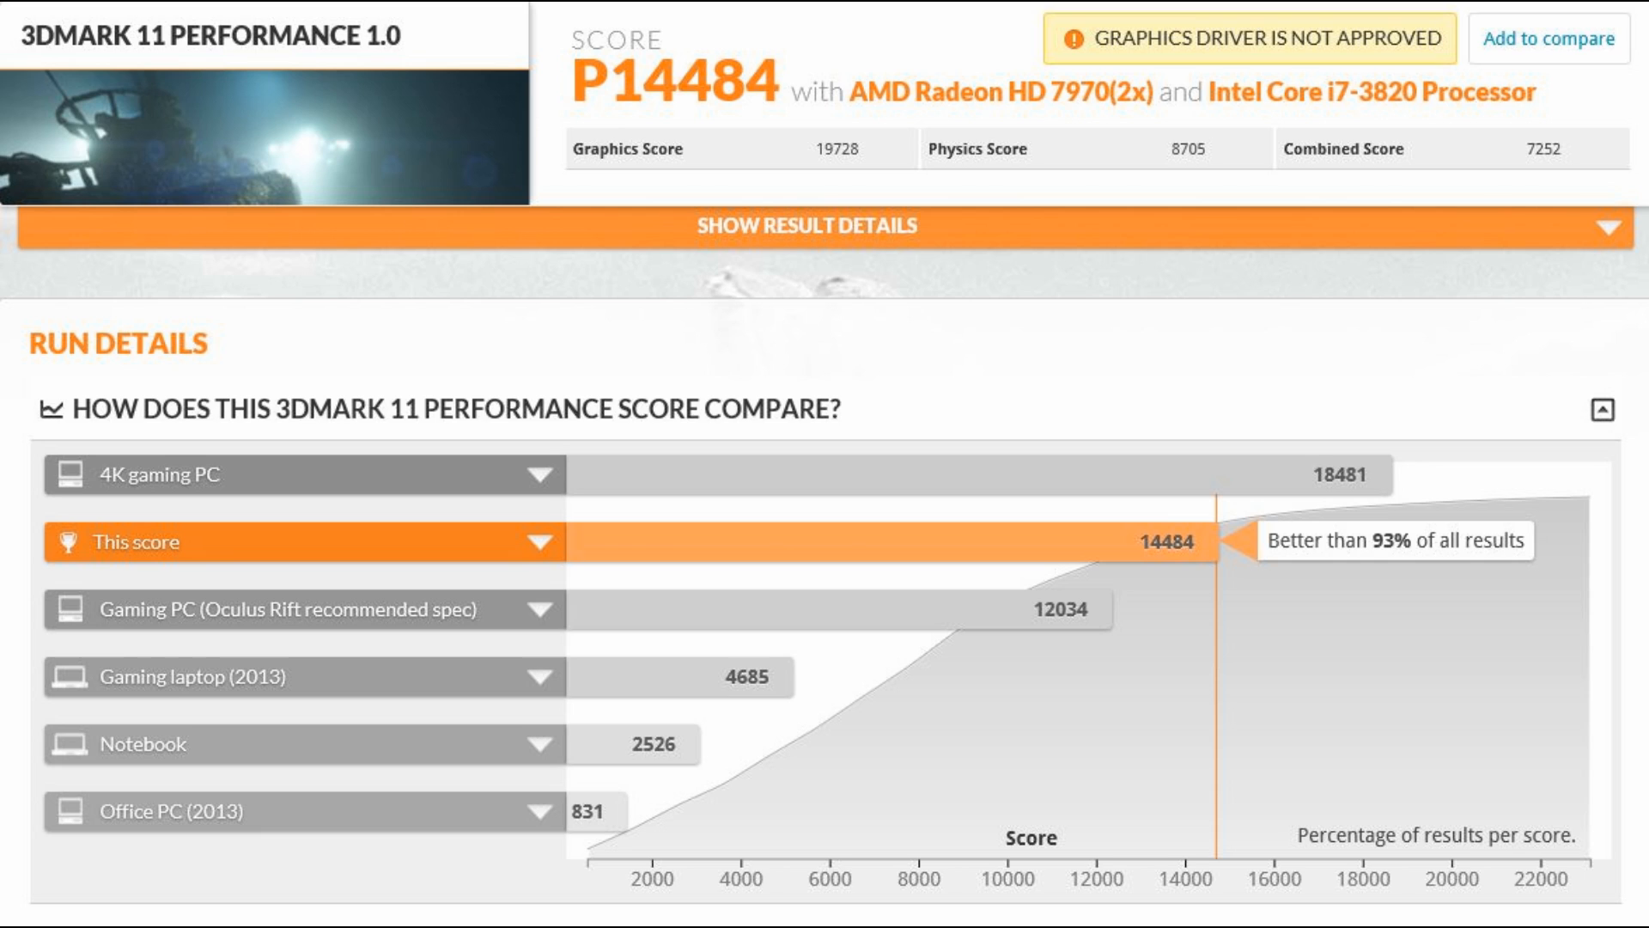
scroll("down", 3)
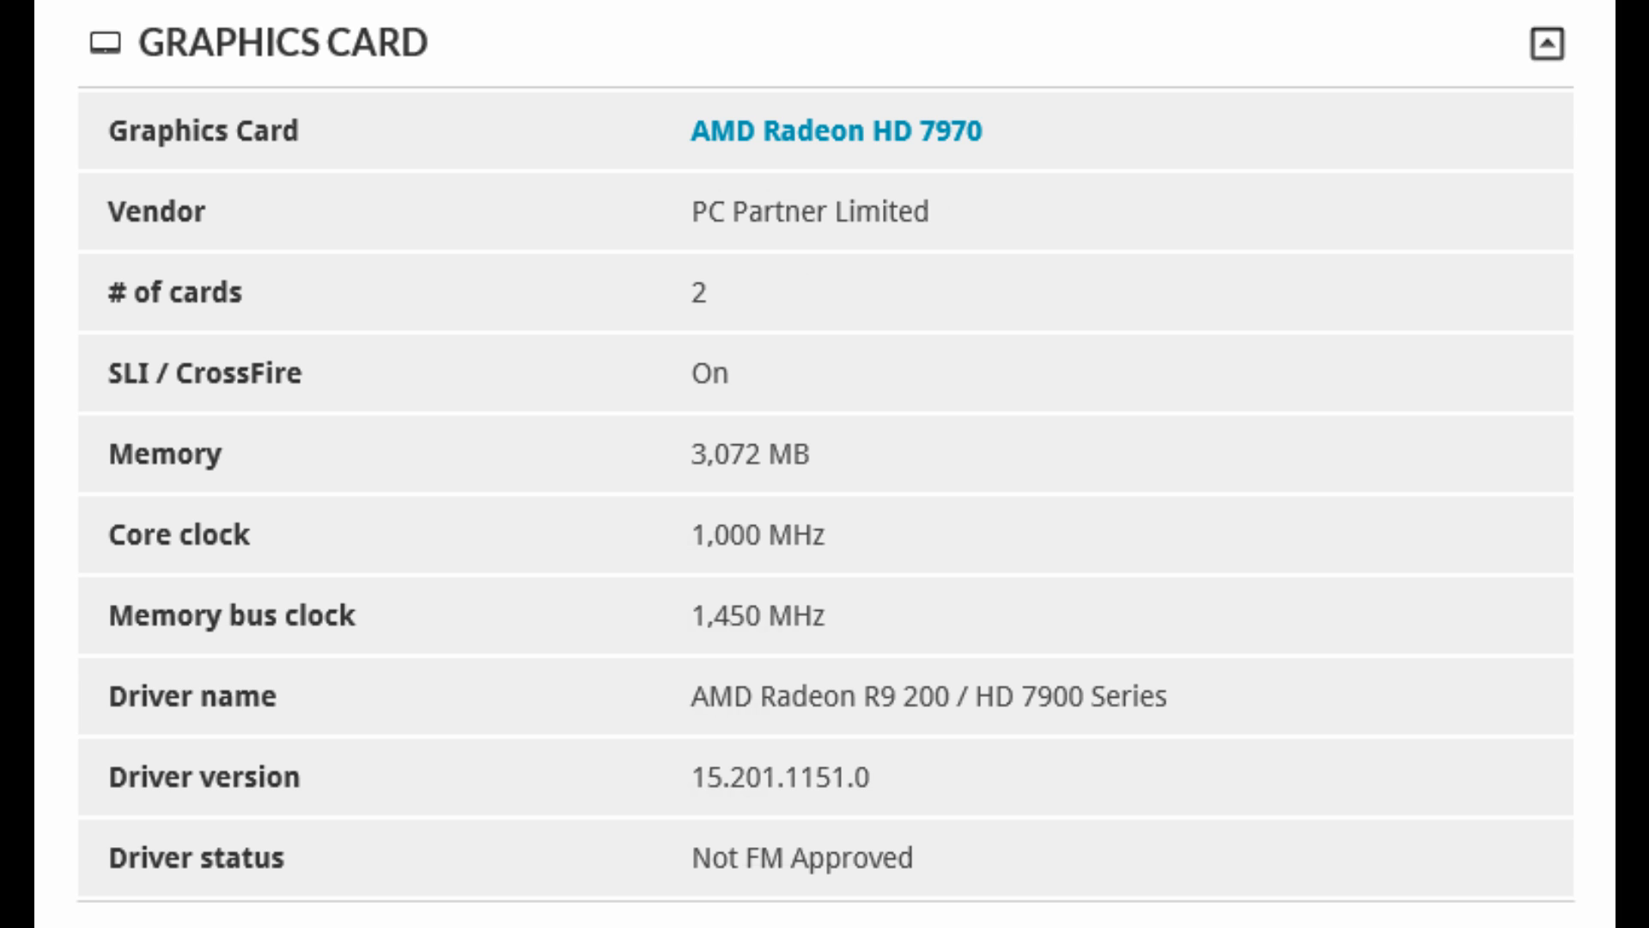
scroll("up", 3)
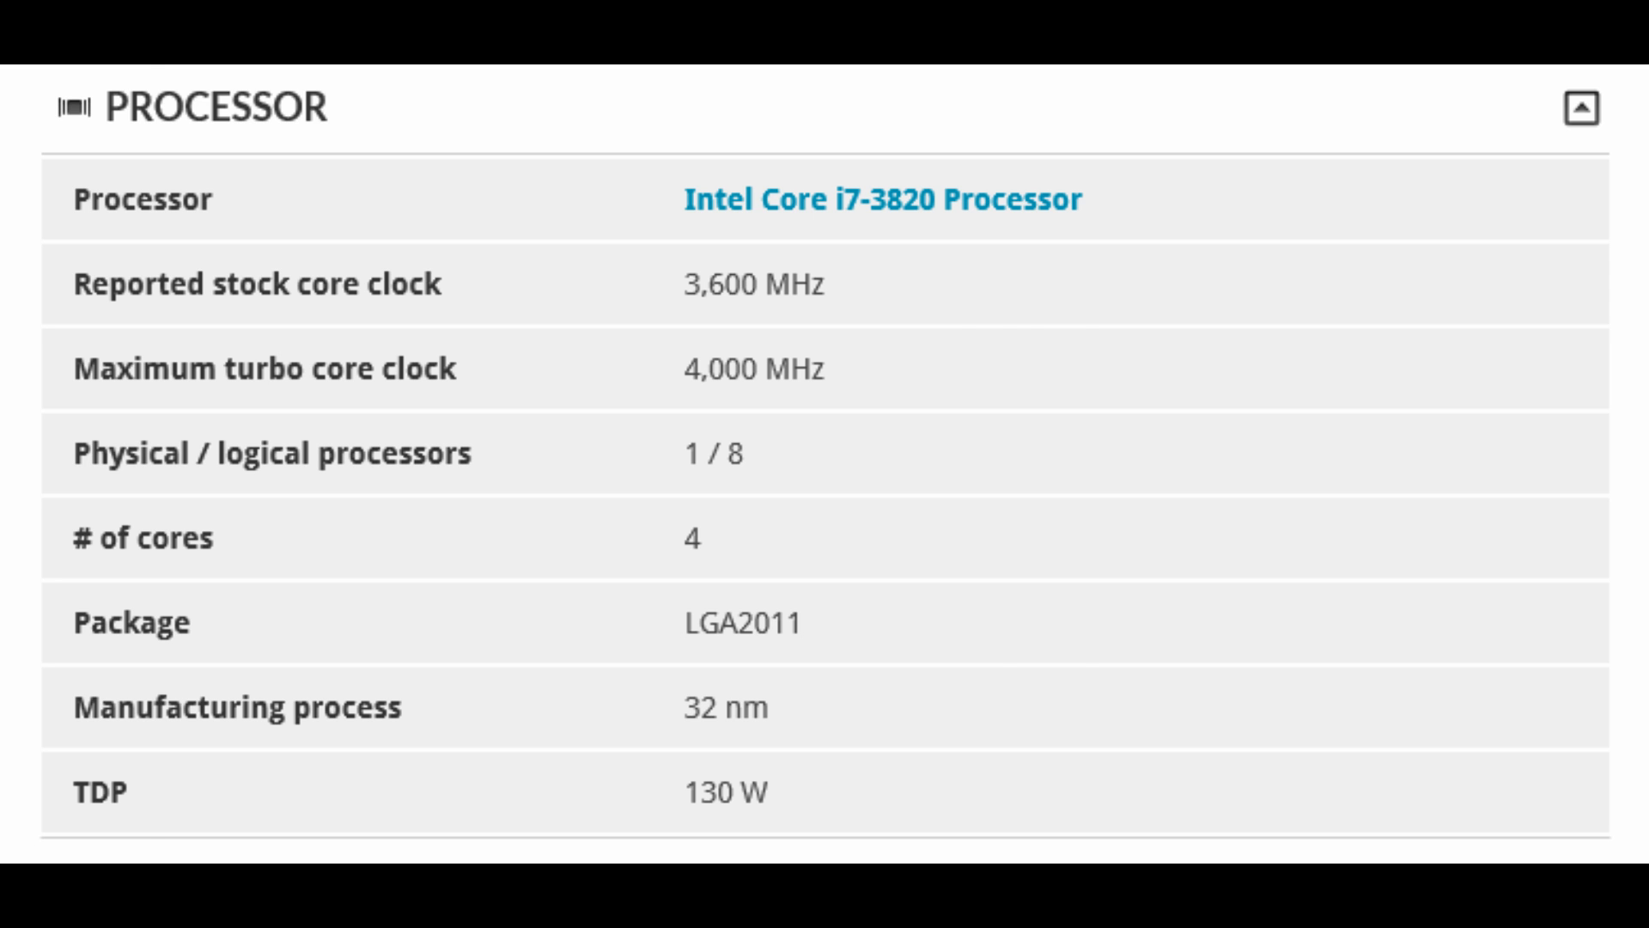
scroll("up", 3)
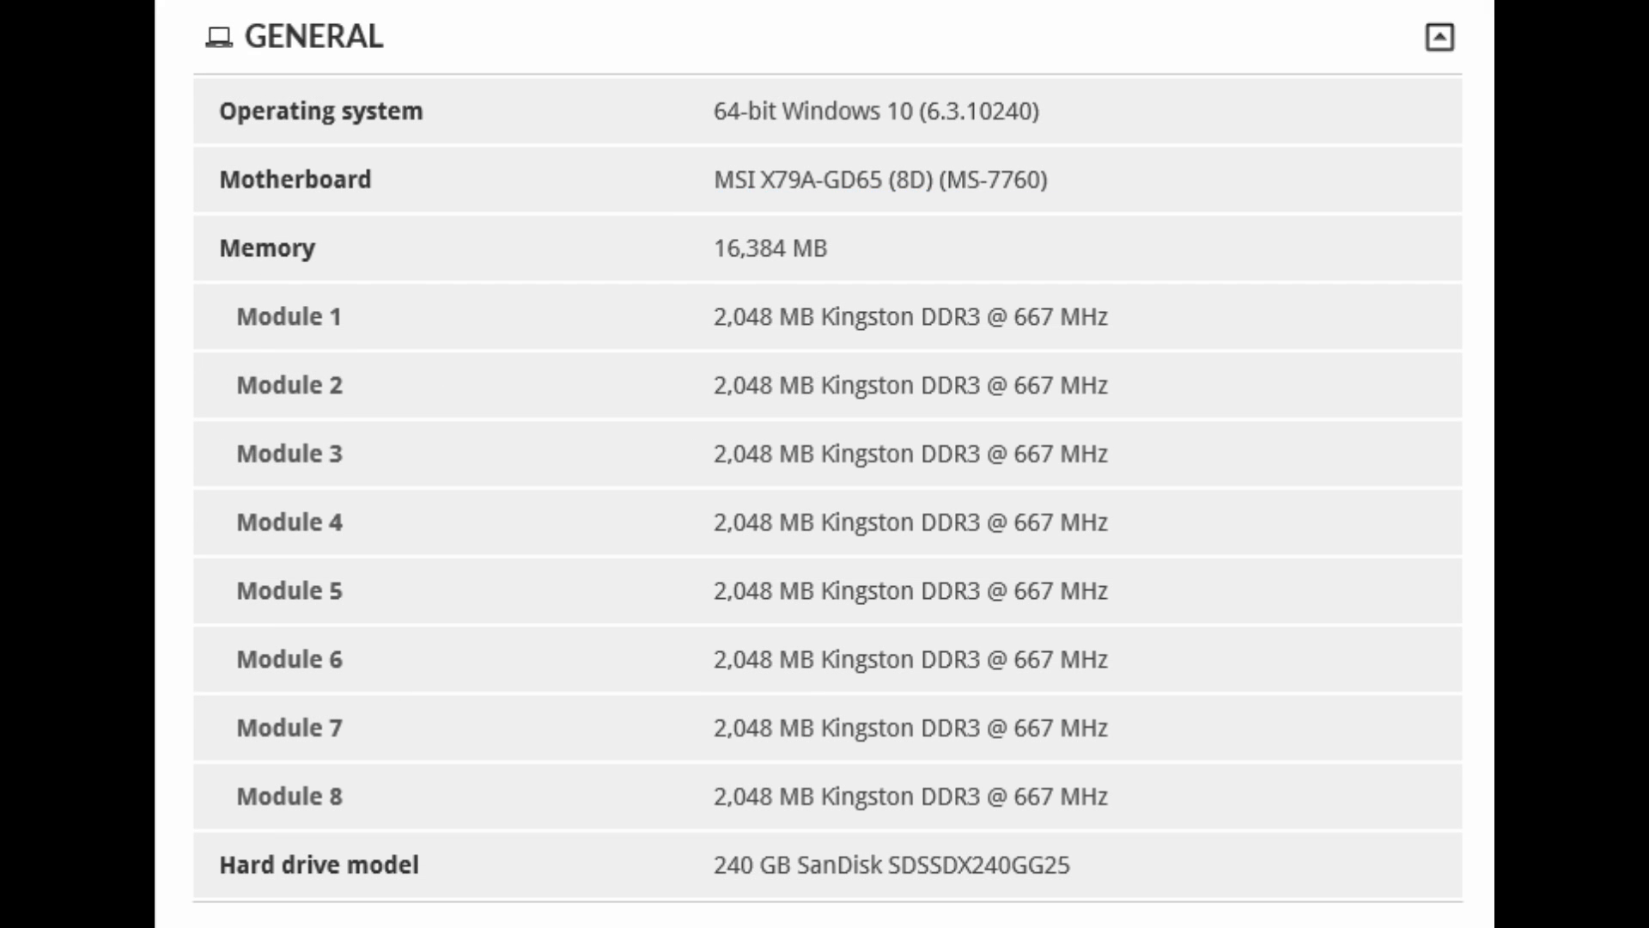